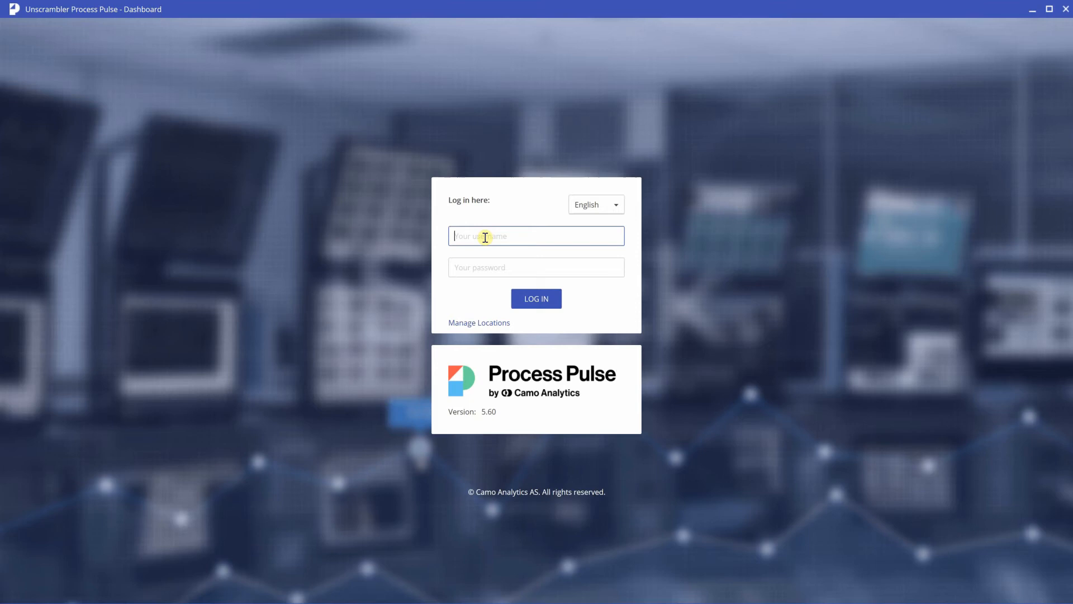
- Enter the username and password on the login form without submitting
type("grf")
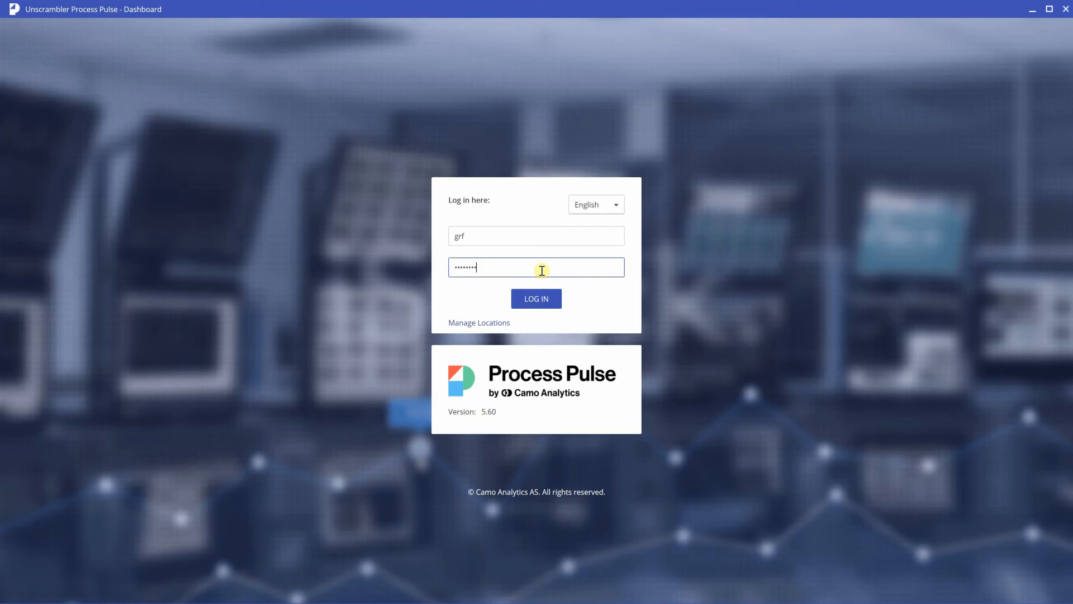
mouse_move(569, 280)
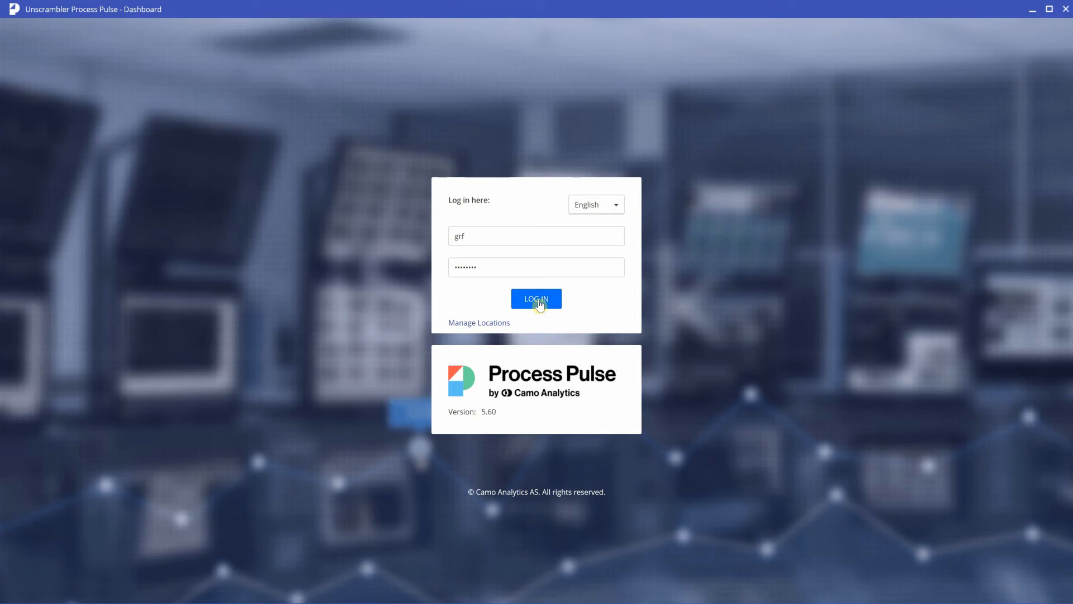
- Log in with the entered credentials to reach the configurations dashboard
left_click(536, 298)
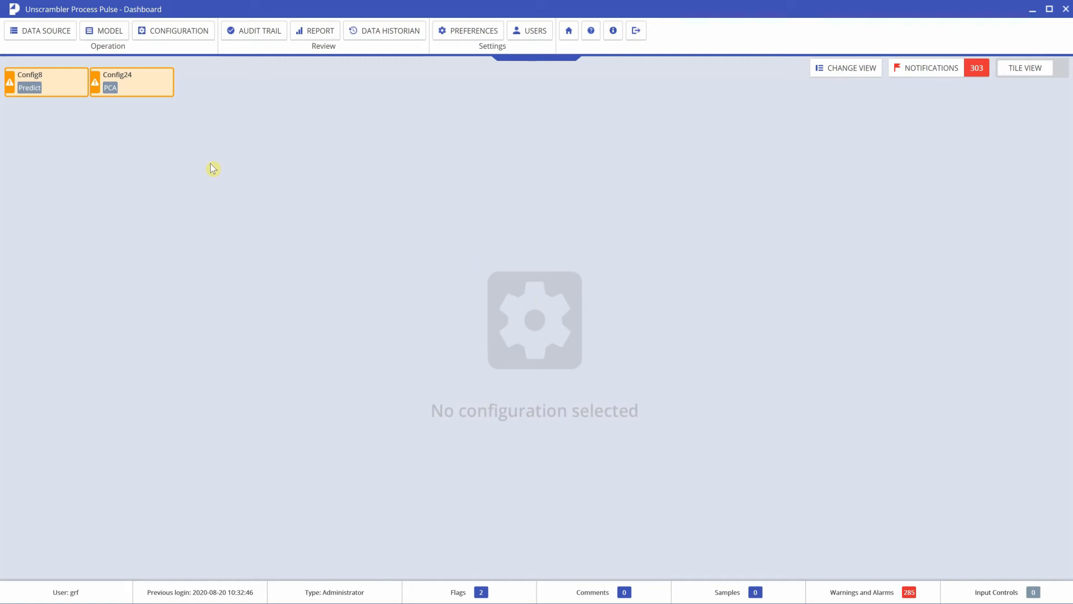
mouse_move(61, 83)
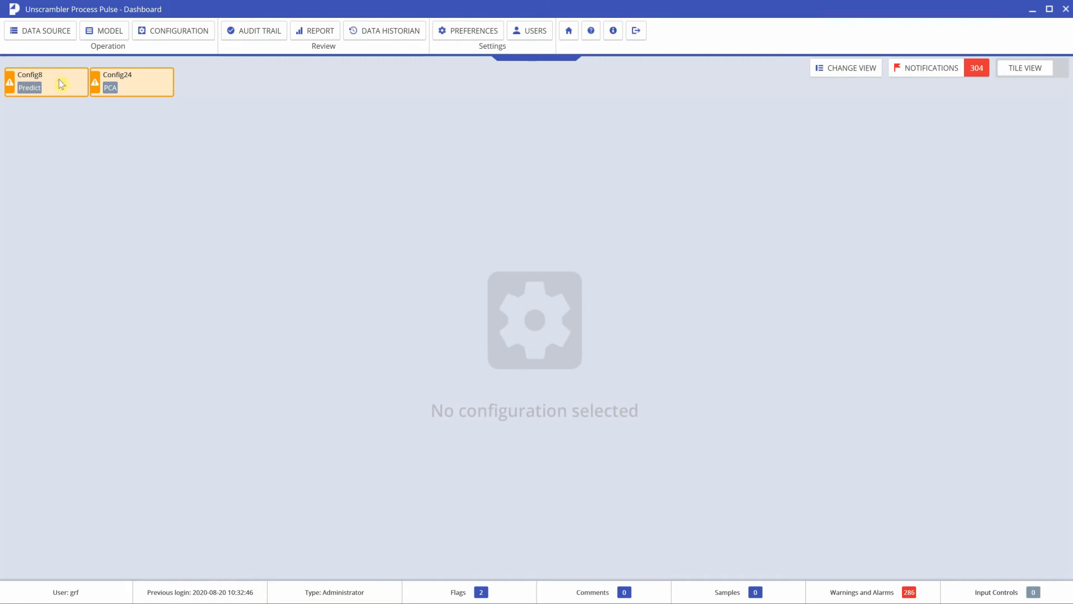
- Open the Config8 dashboard showing its live Raw Data, Scores and Y Predictions charts
left_click(45, 81)
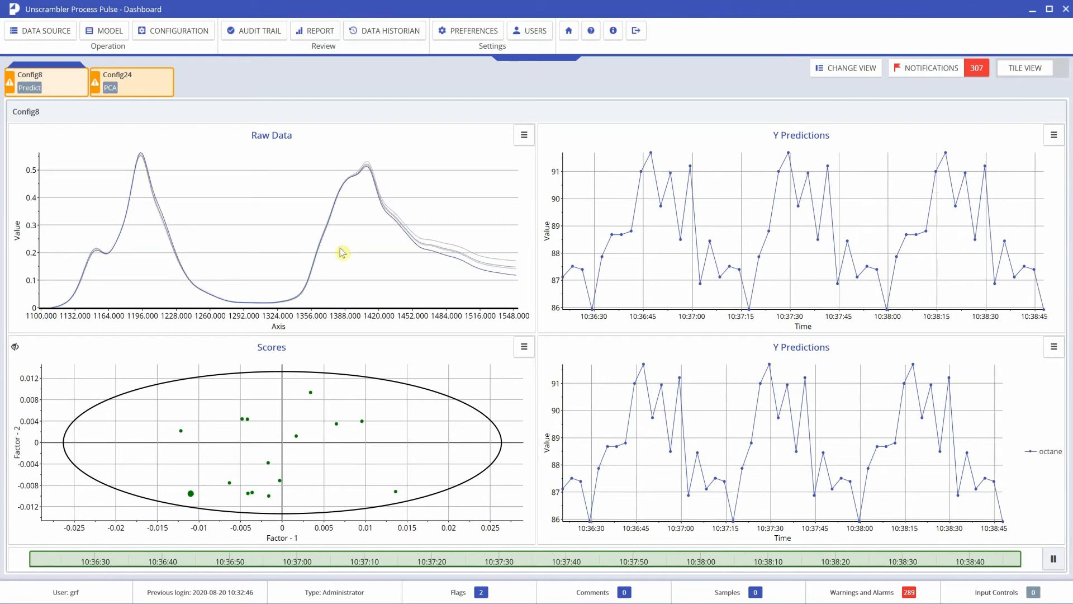
mouse_move(456, 224)
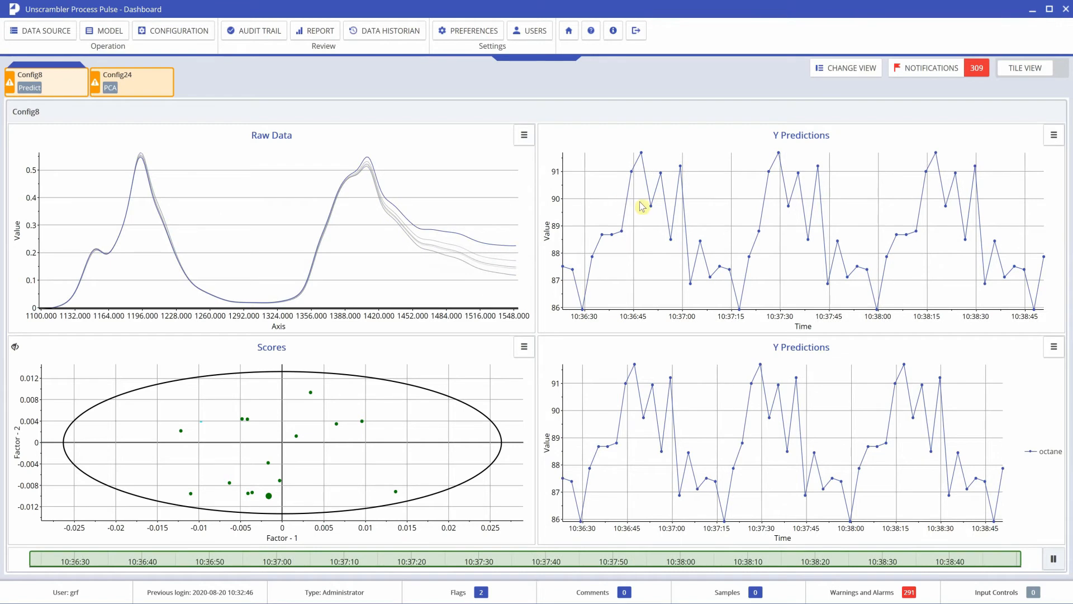
mouse_move(644, 218)
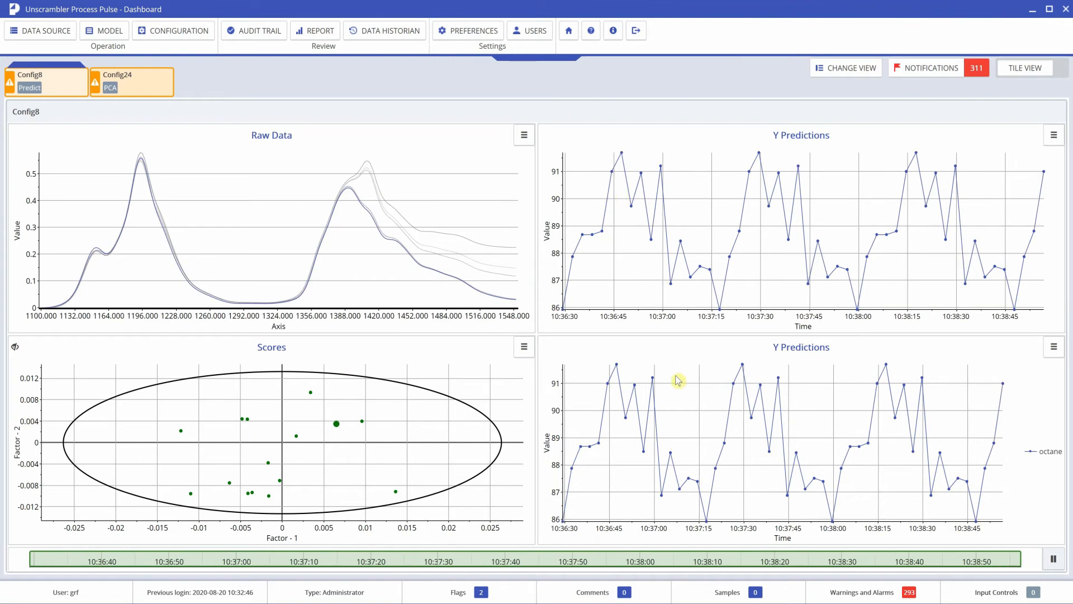
mouse_move(726, 413)
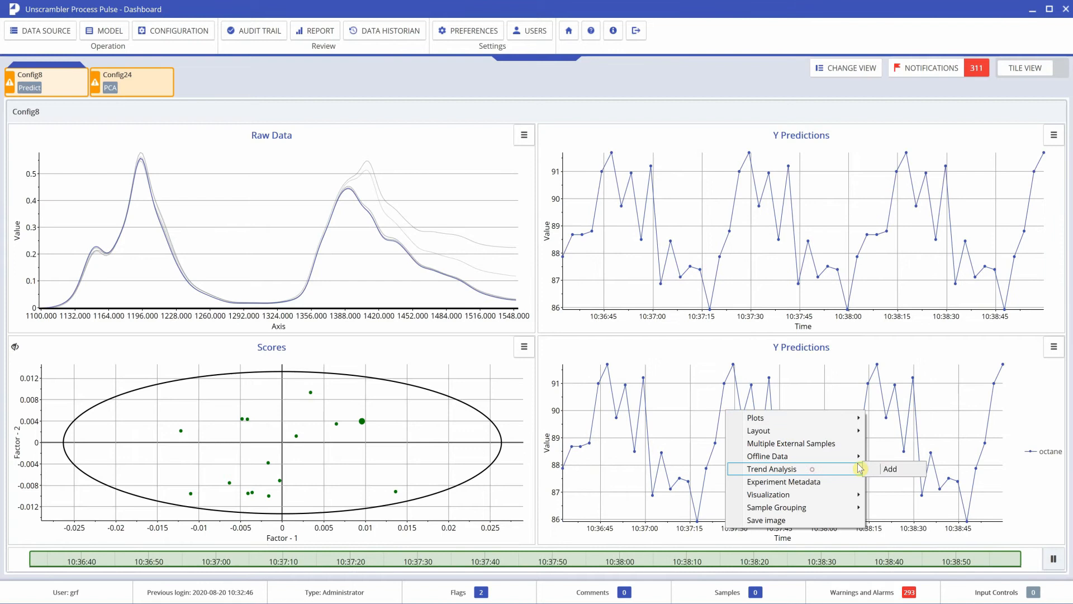
- Add a moving average (window 6), mean and 3rd standard deviation lines to the lower Y Predictions chart
left_click(890, 469)
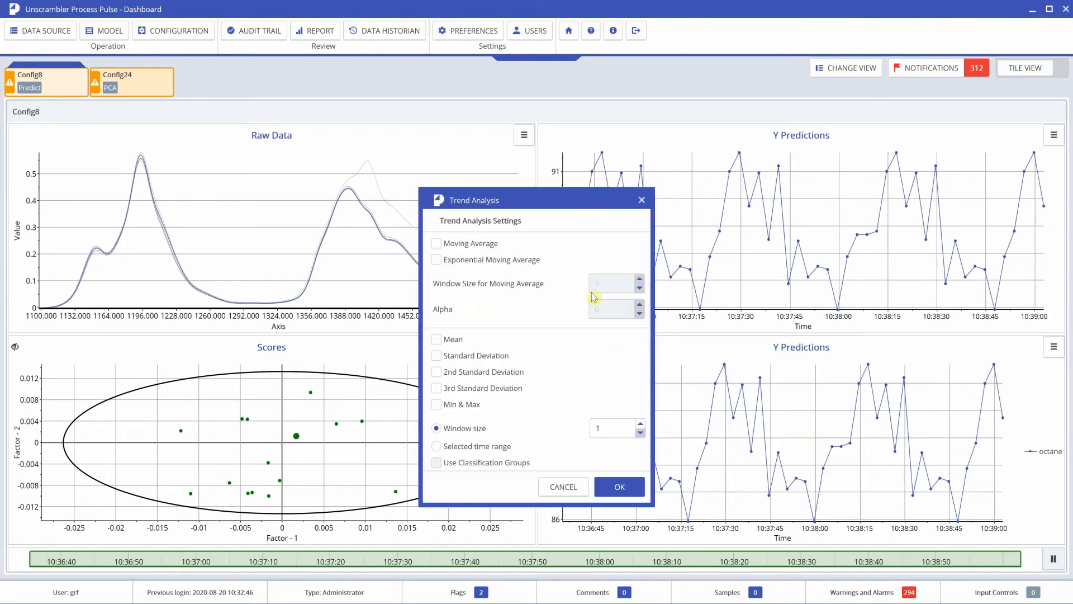
left_click(437, 242)
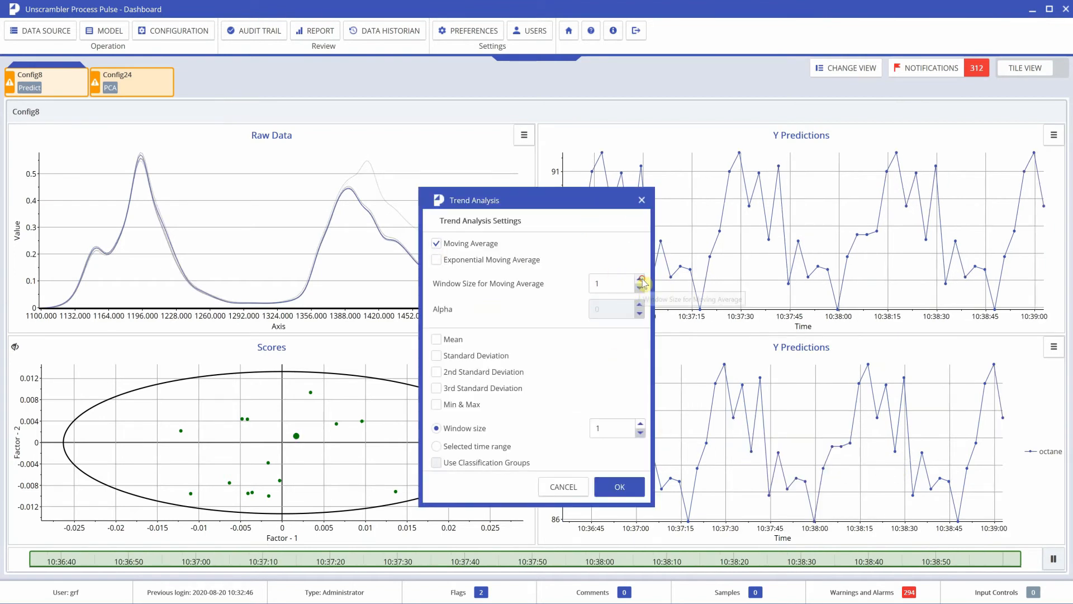
left_click(640, 280)
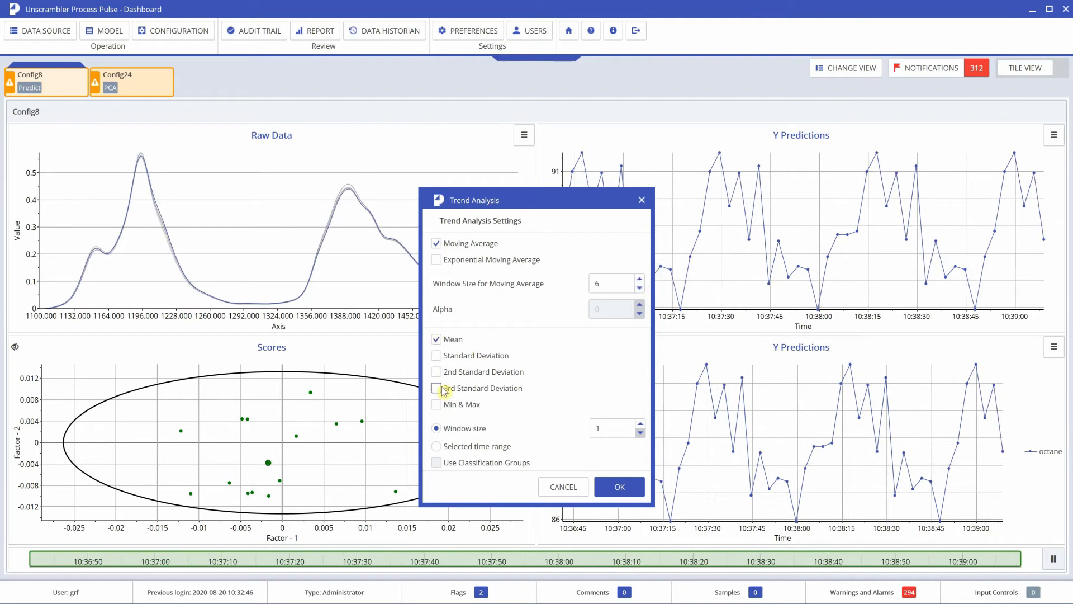
left_click(436, 388)
type("000")
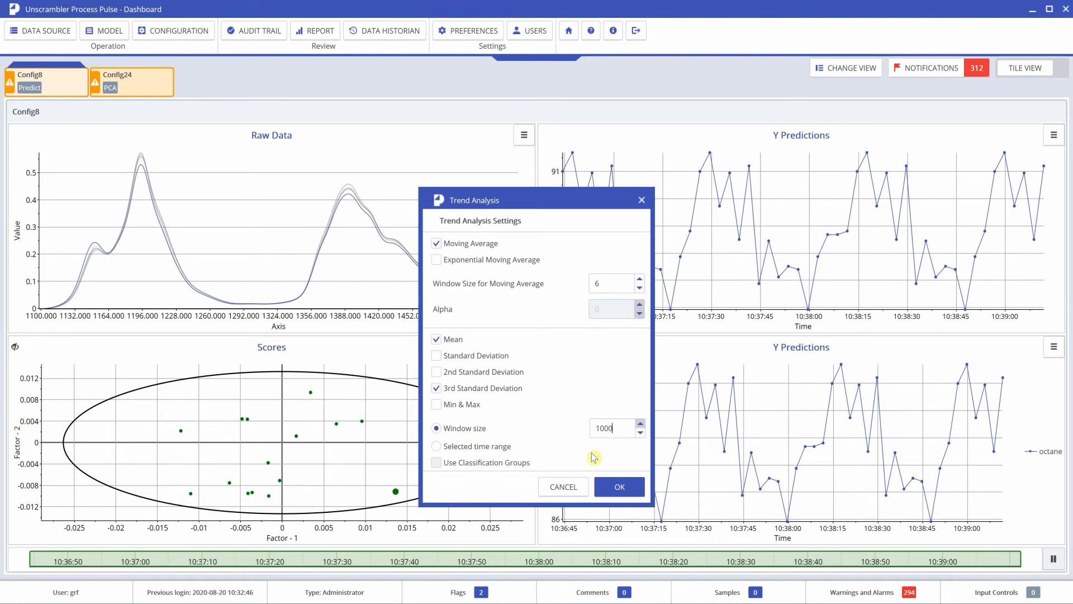
left_click(618, 486)
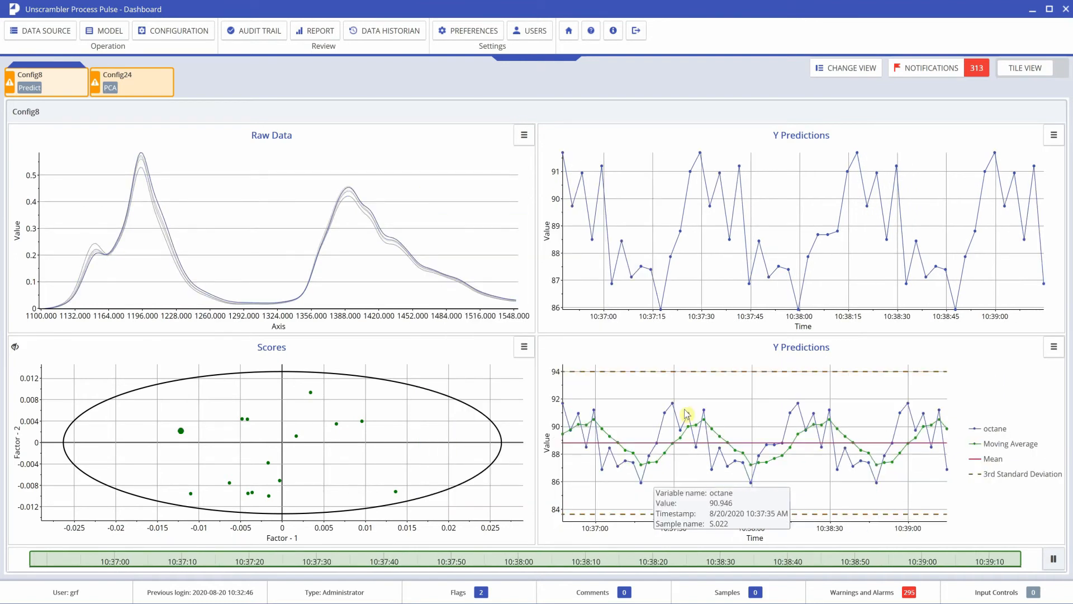
mouse_move(838, 446)
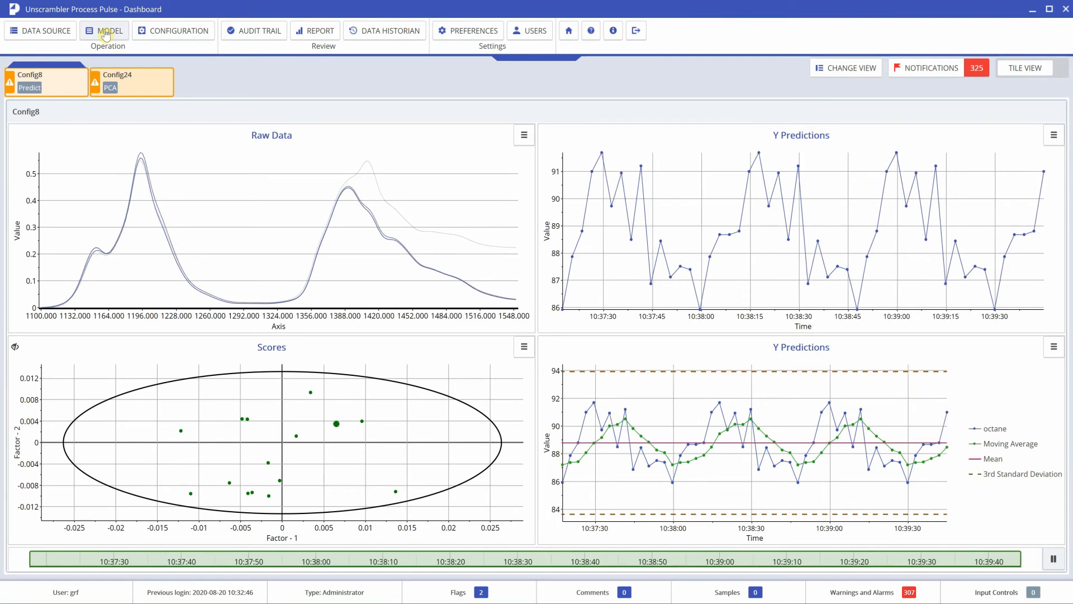
mouse_move(179, 30)
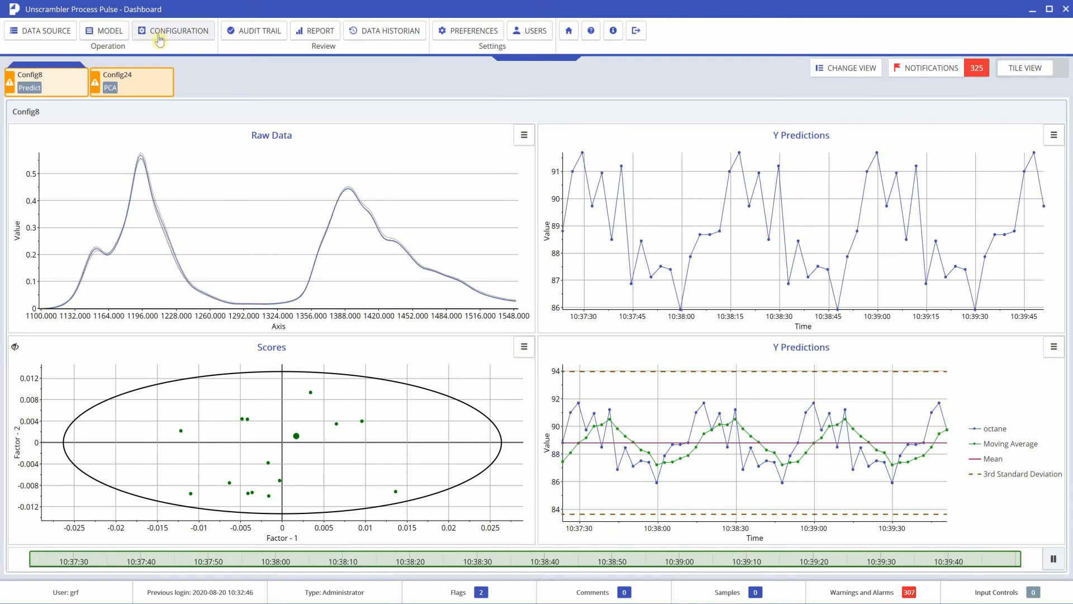
mouse_move(159, 197)
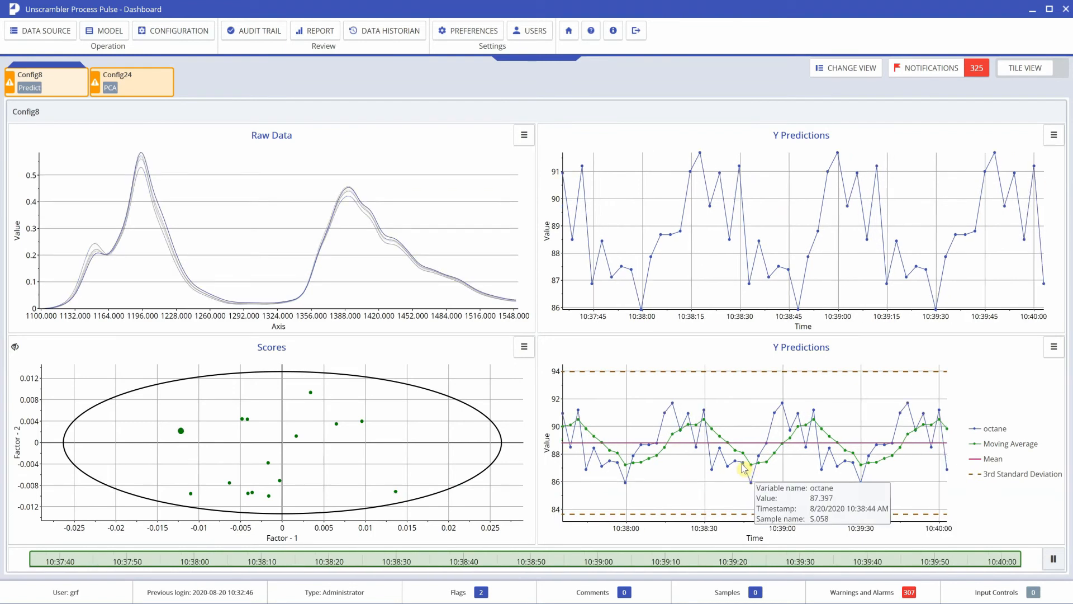
mouse_move(426, 227)
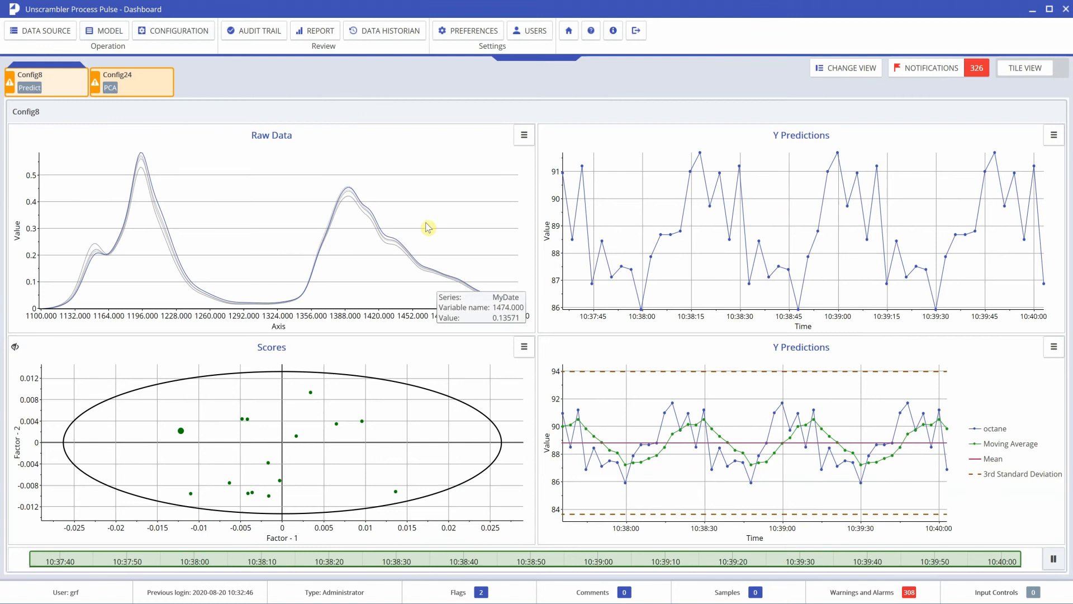